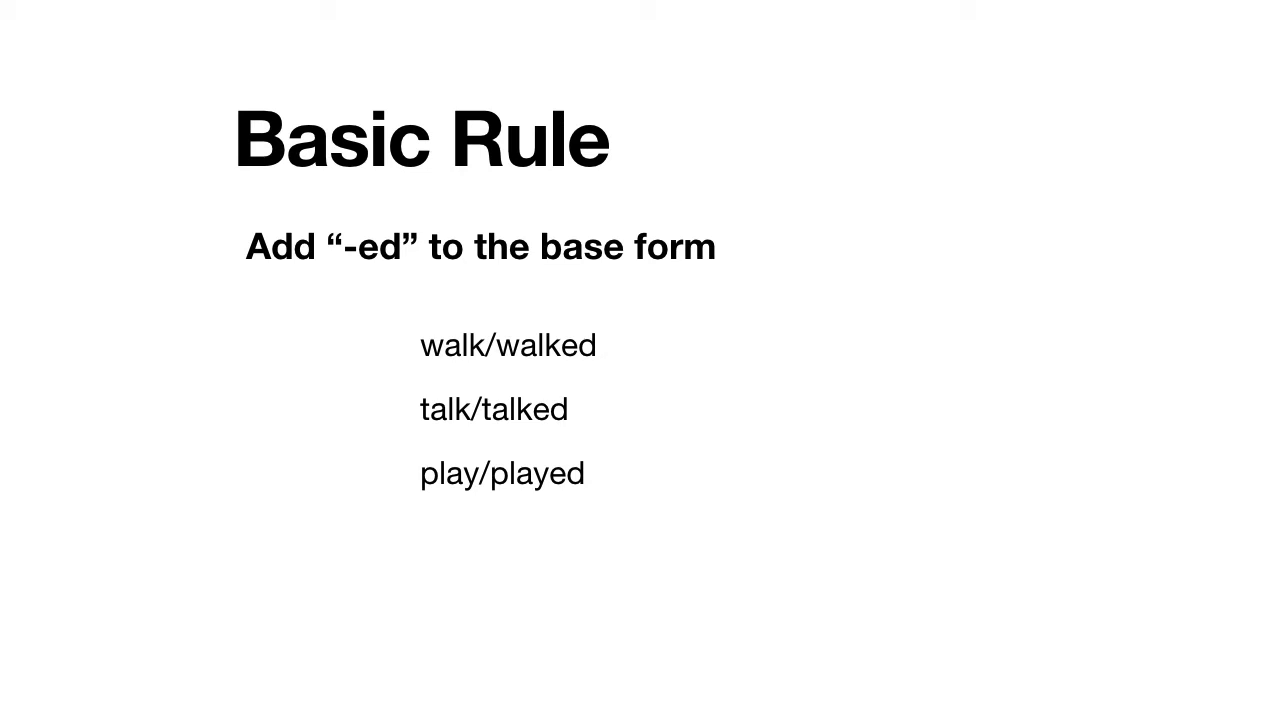
Step: Advance to the slide on verbs ending in "e" adding only "-d" (live/lived, close/closed, prove/proved)
key(Right)
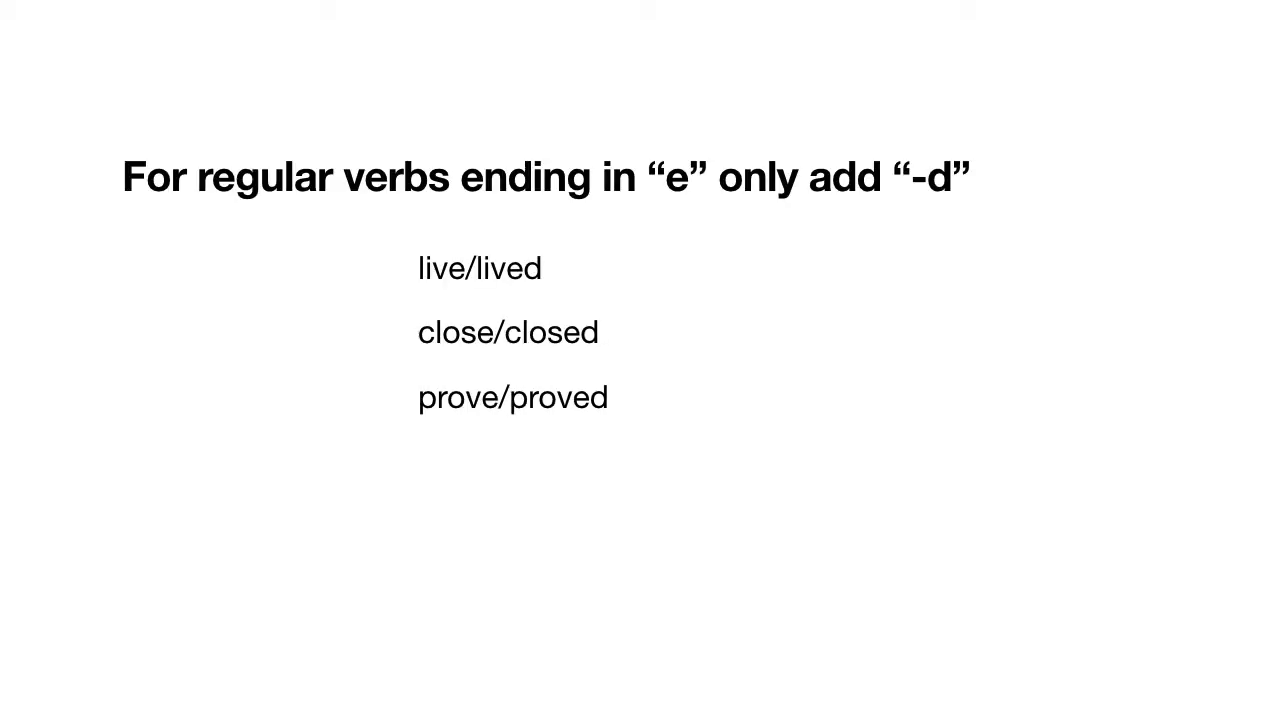